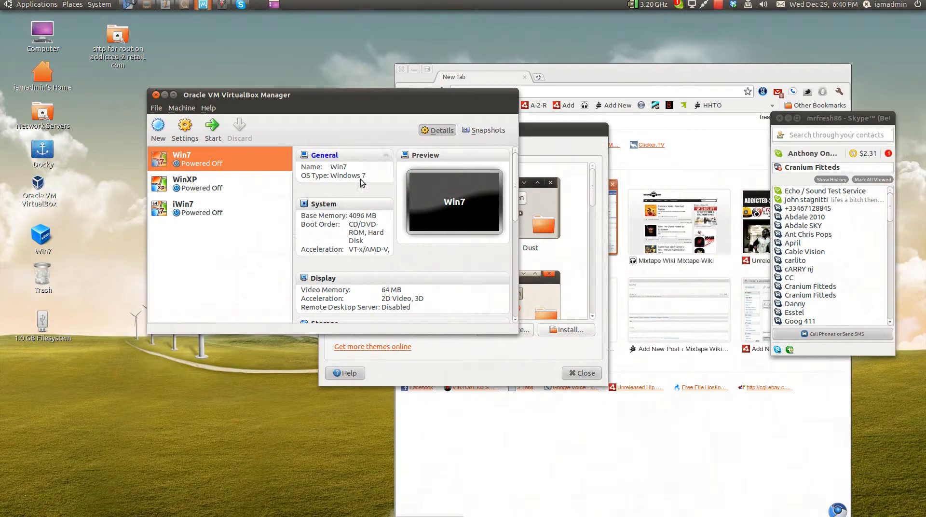
mouse_move(218, 164)
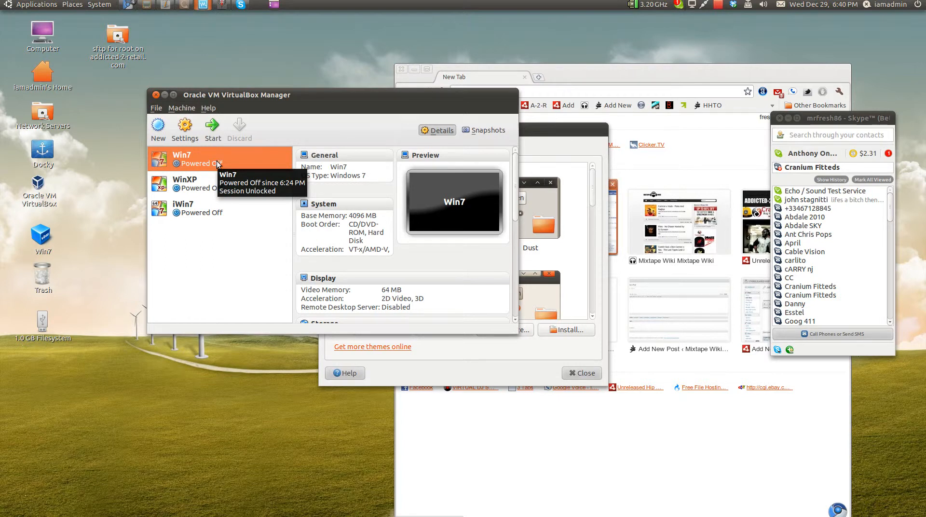
Start the Win7 virtual machine from VirtualBox Manager so Windows begins booting
click(212, 129)
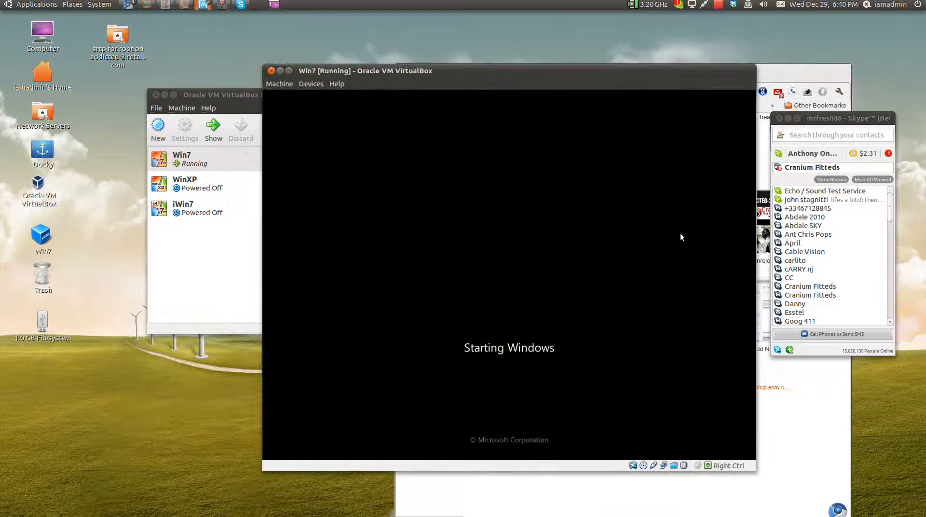
mouse_move(247, 79)
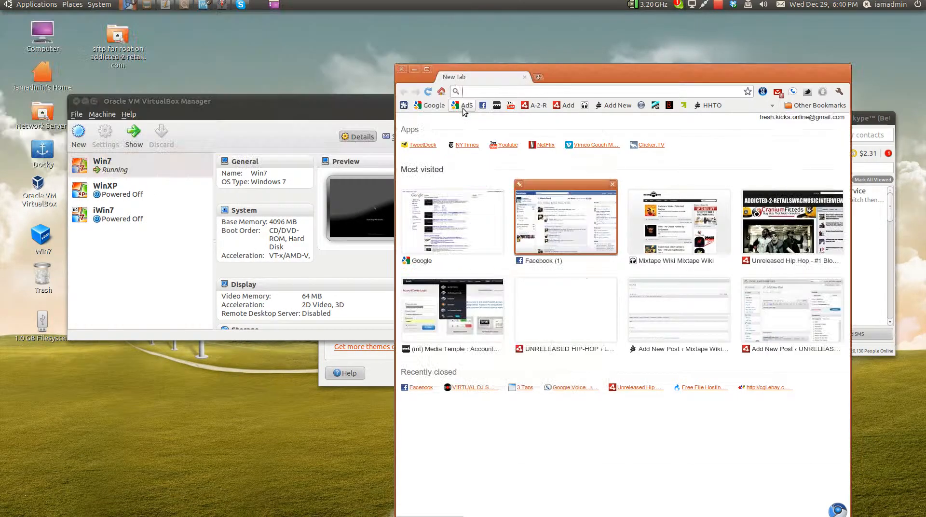
Go to the Google home page and begin a search, clearing the first 'ubuntu' query
click(451, 219)
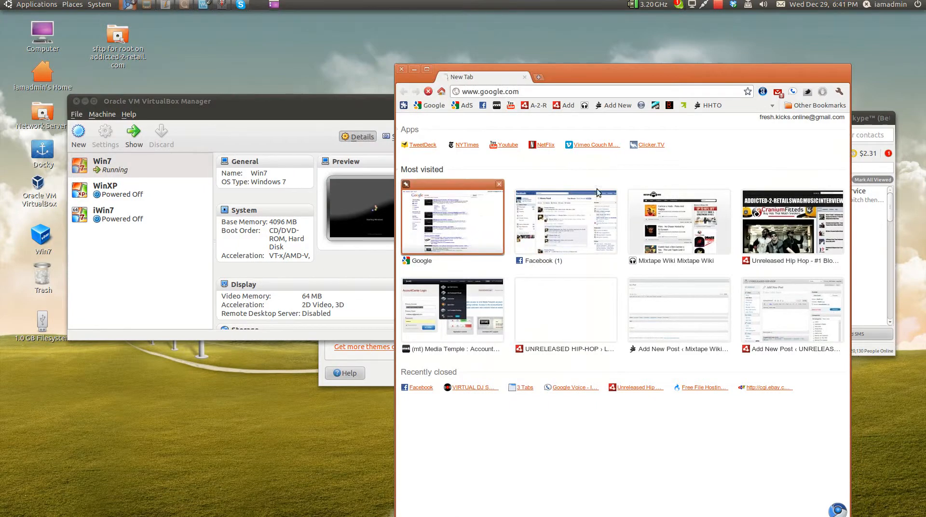
click(451, 217)
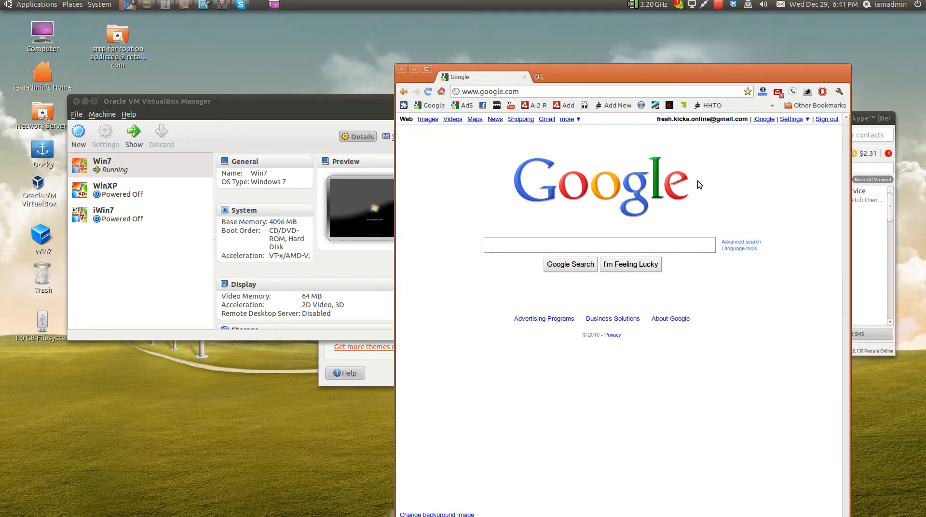
click(598, 245)
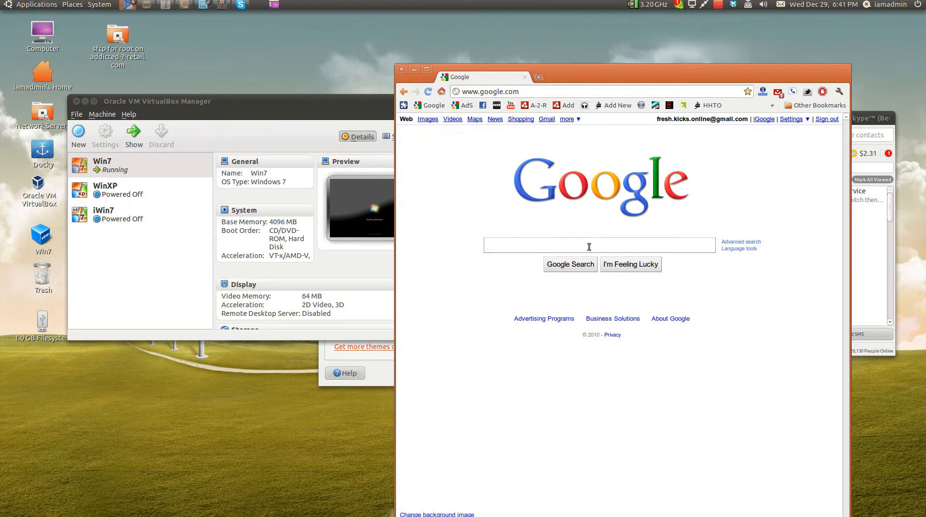
text(ubuntu.c)
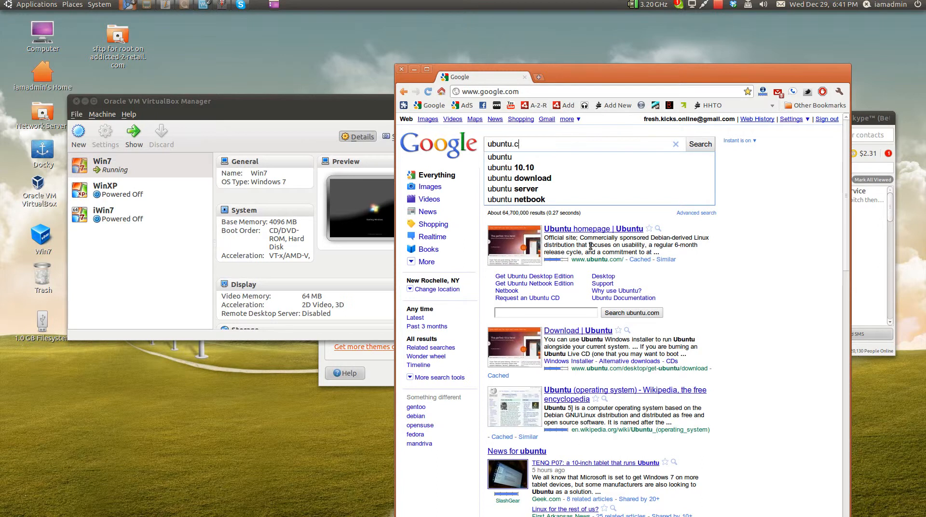
click(676, 143)
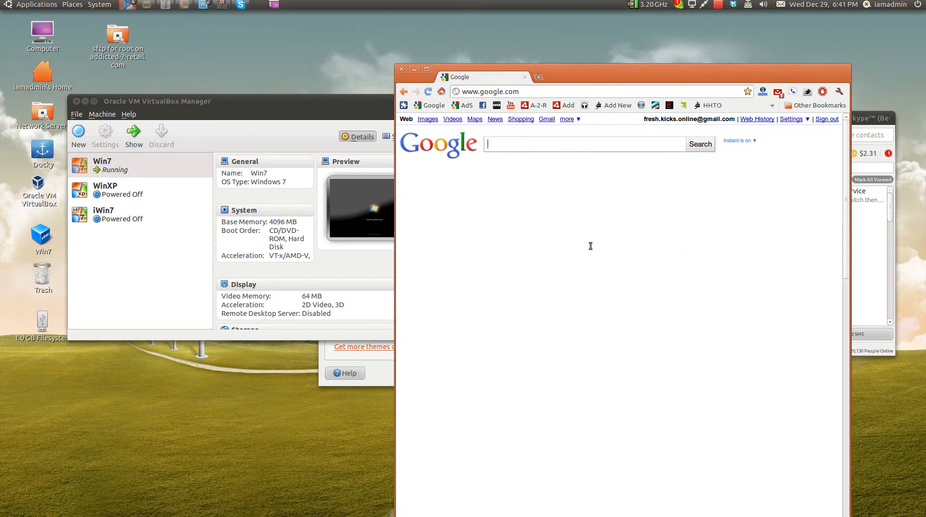
Search Google for 'adobe creative suite' and choose the Adobe Creative Suite 5 family result
text(adober)
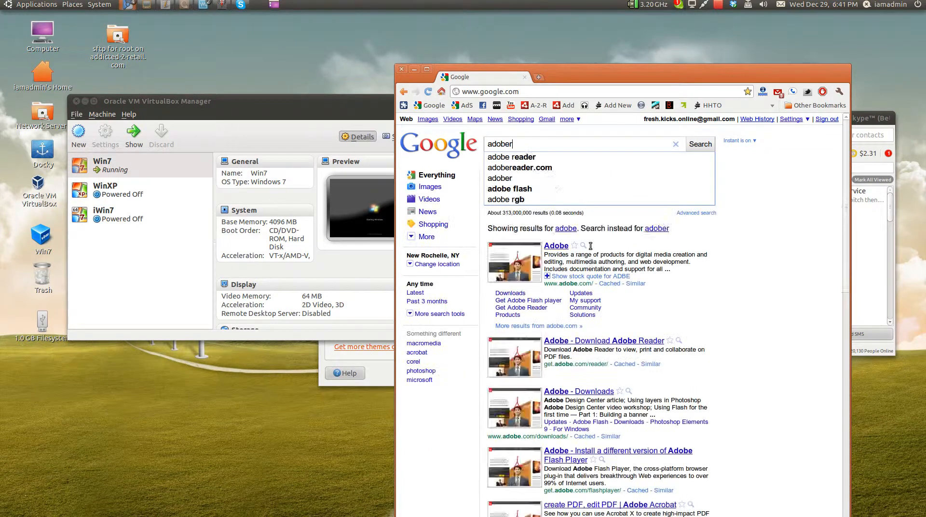
text(adobe cre)
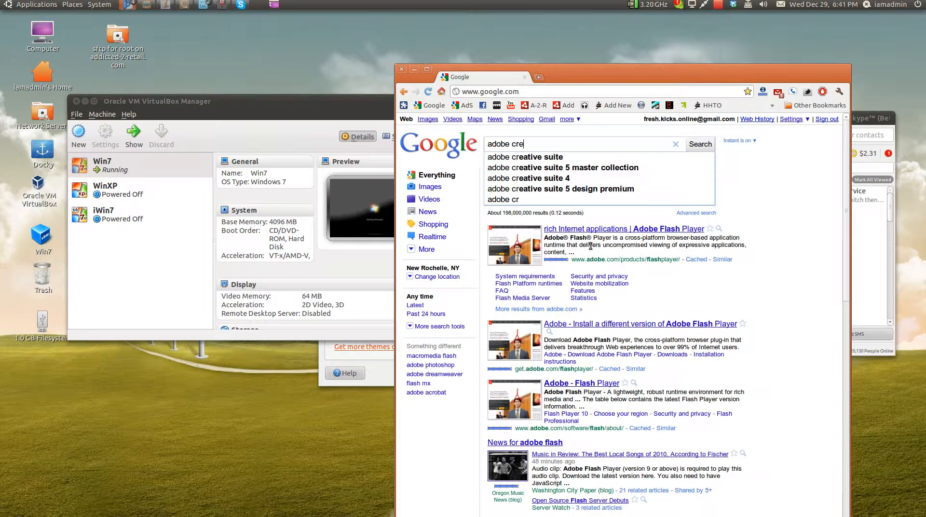
click(524, 157)
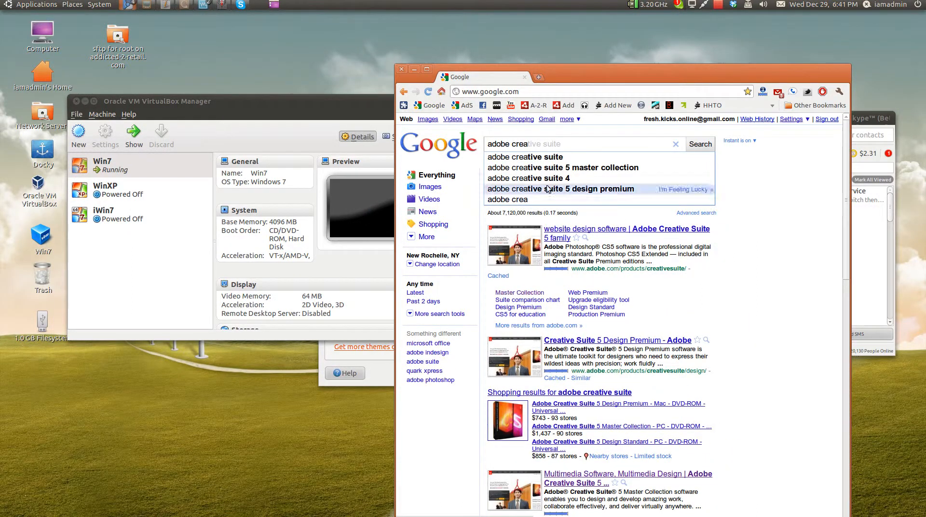
click(626, 229)
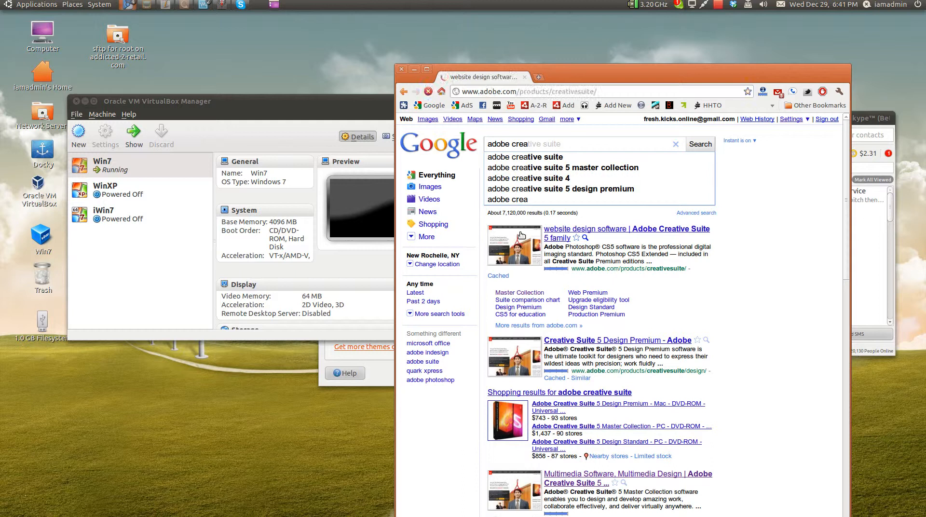
Scroll the Adobe Creative Suite 5 page down to the edition boxes and prices
click(626, 234)
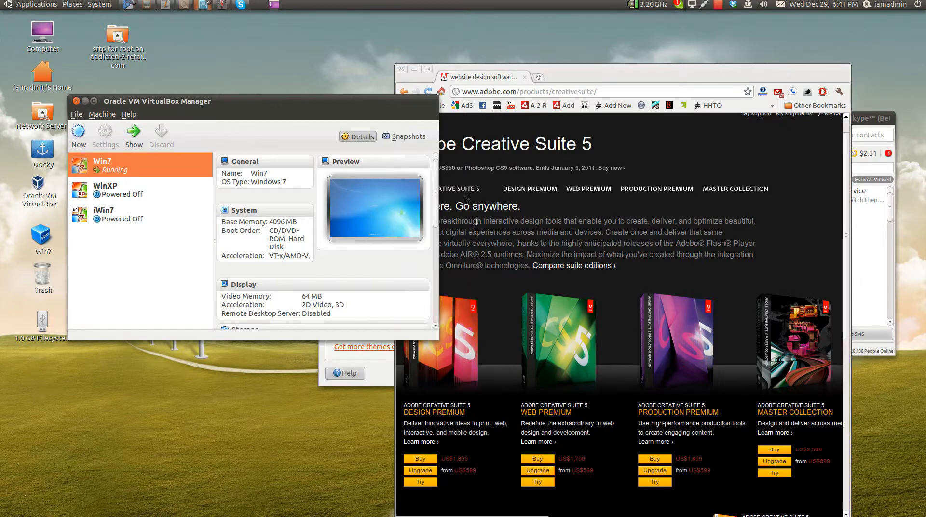
scroll(down, 3)
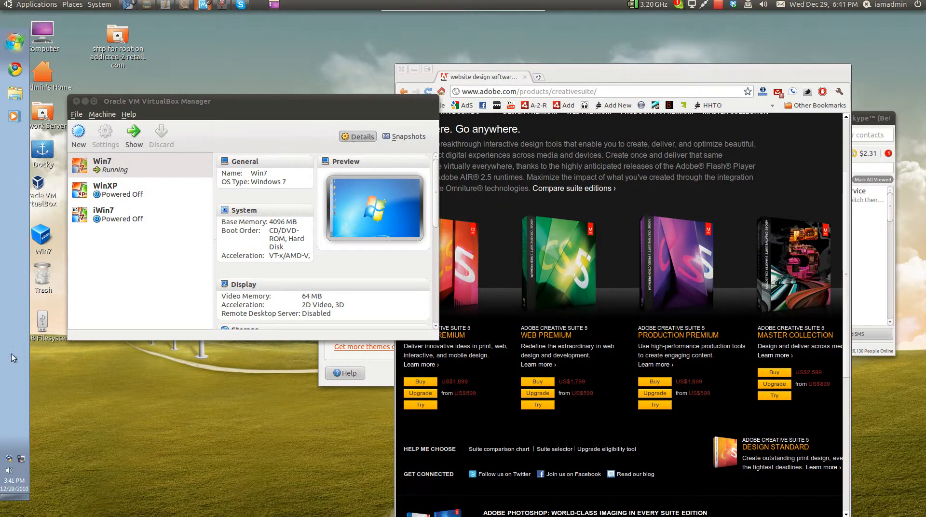
mouse_move(24, 411)
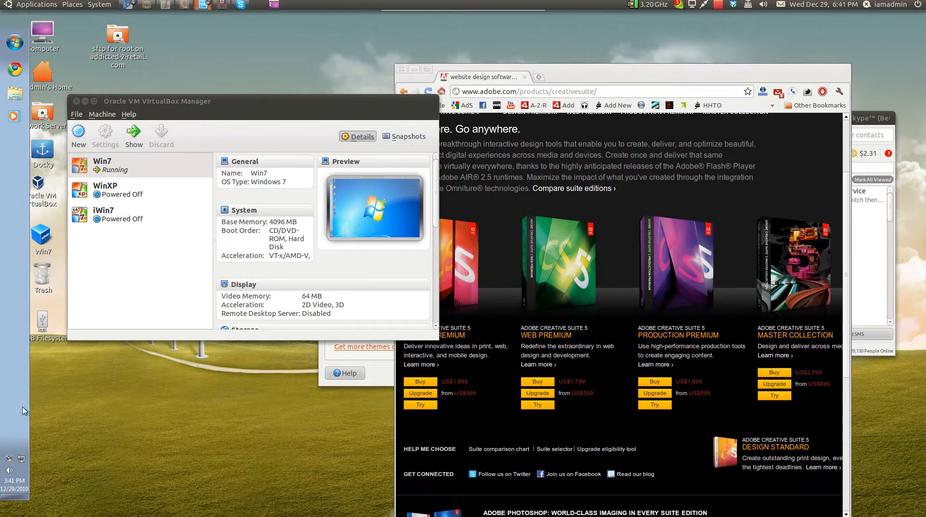
mouse_move(457, 20)
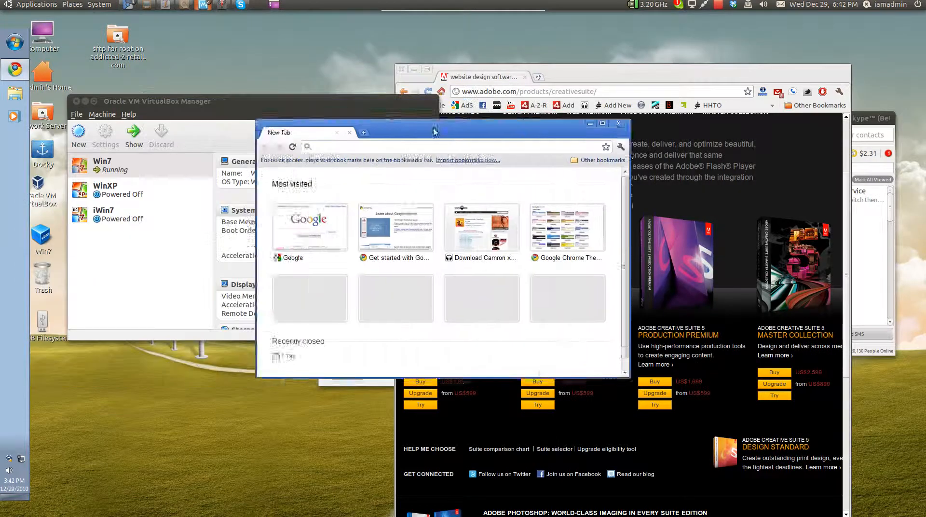
Move the blank-tab Chrome window aside and choose Switch to Seamless Mode from the Machine menu
drag(434, 132, 340, 170)
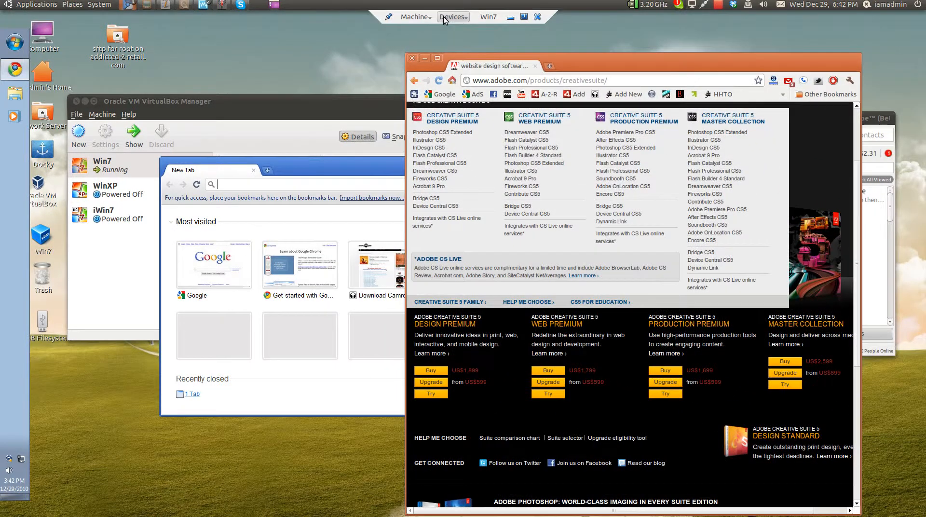
click(414, 16)
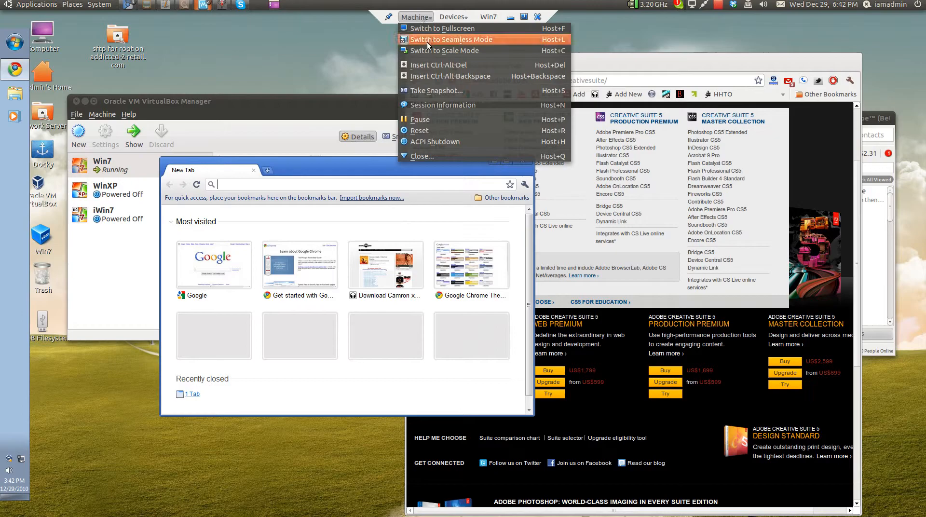
click(451, 40)
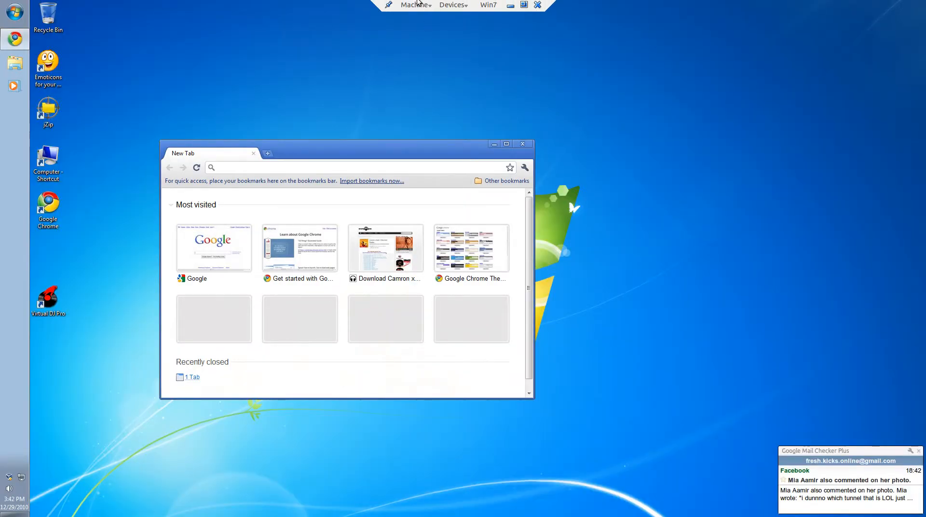
Reopen the machine options so the Win7 windows blend into the Ubuntu desktop in seamless mode
click(414, 5)
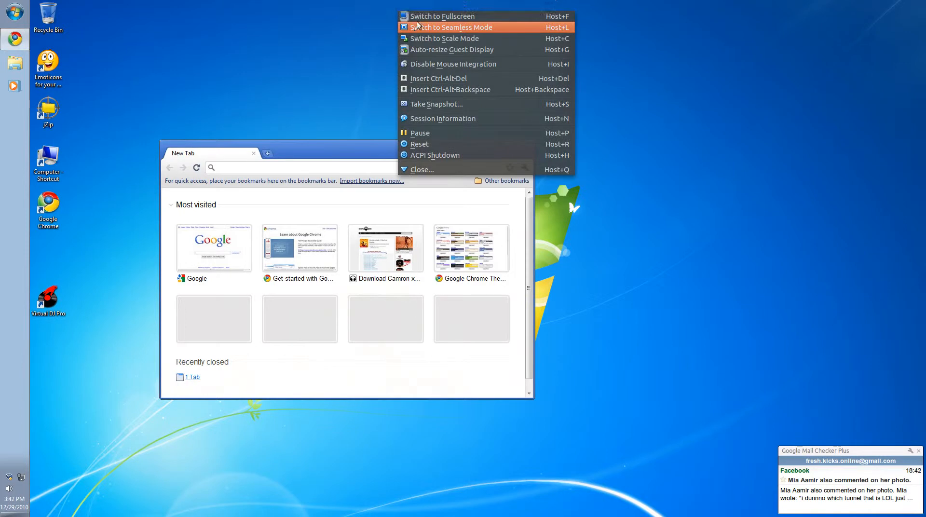
mouse_move(442, 17)
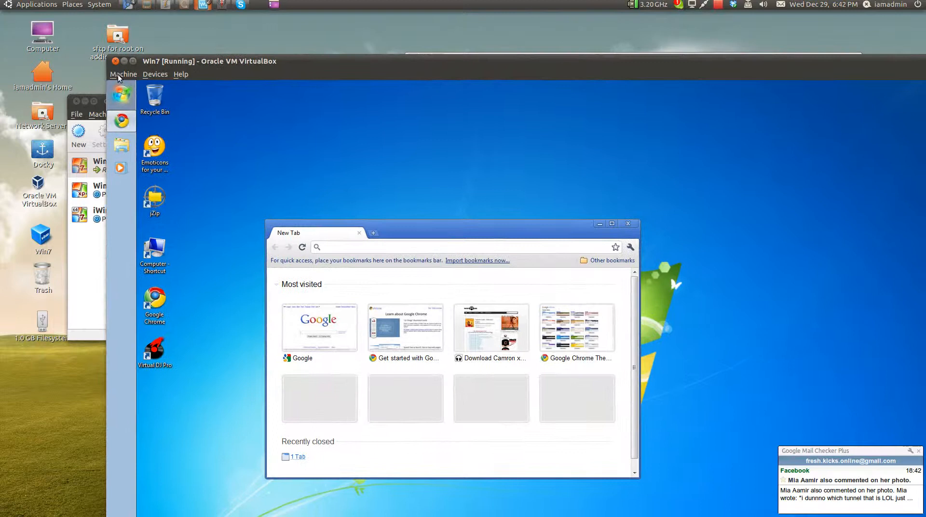
click(123, 74)
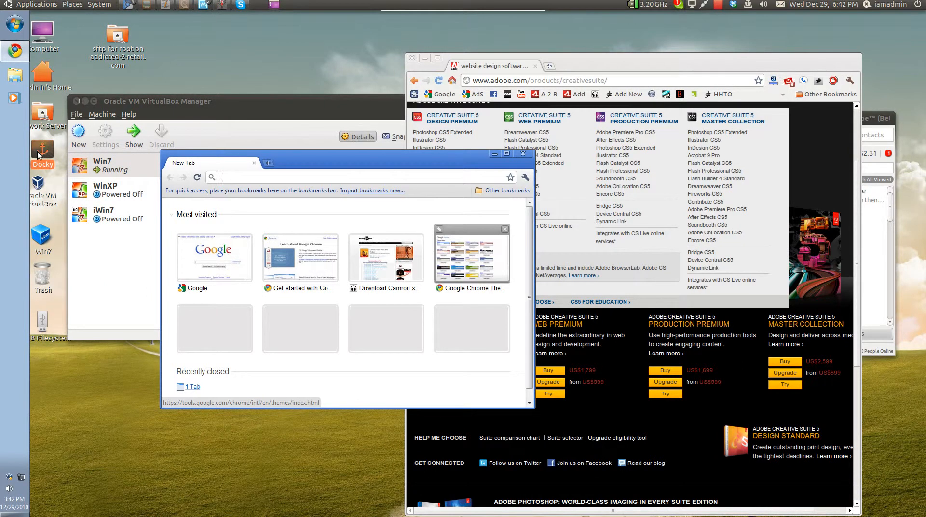
Show All Programs in the Windows Start menu and list the VM's CD/DVD device choices for the CS5 Master Collection ISO
click(14, 27)
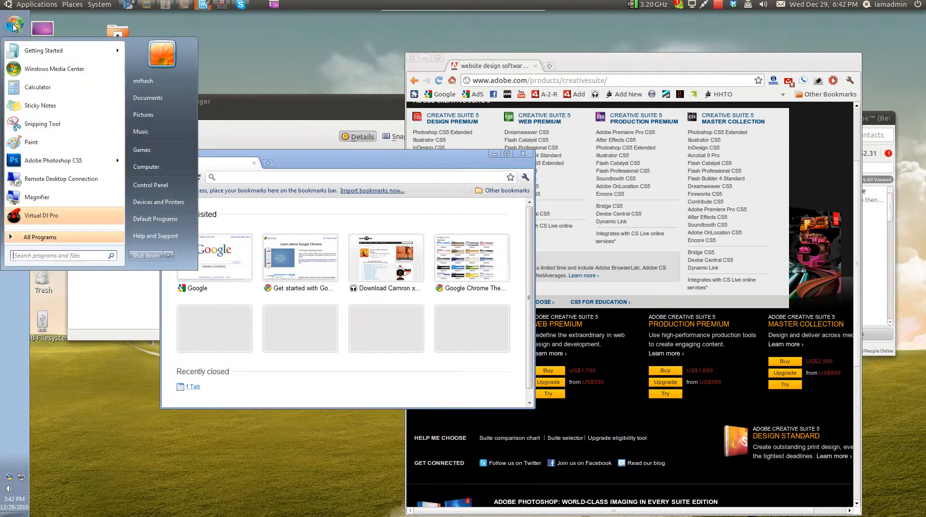
mouse_move(41, 237)
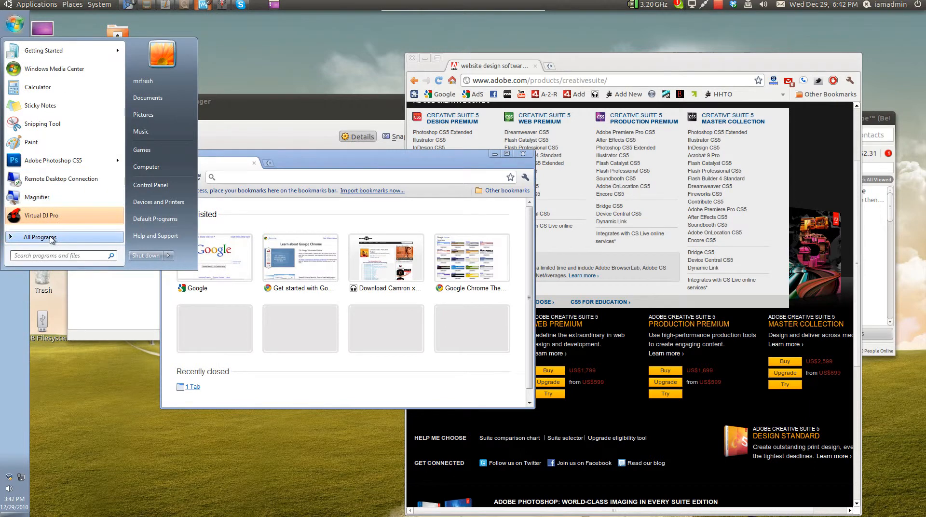
click(41, 237)
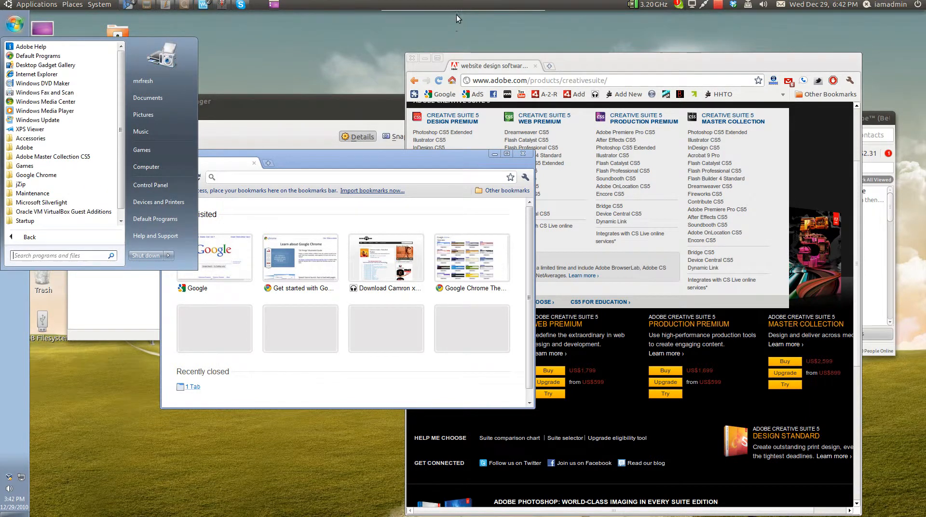
click(451, 16)
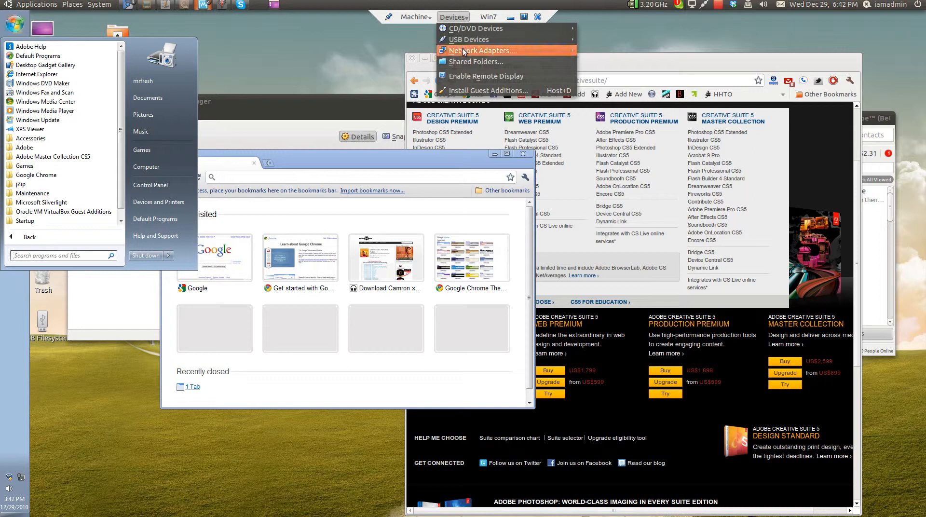
click(475, 28)
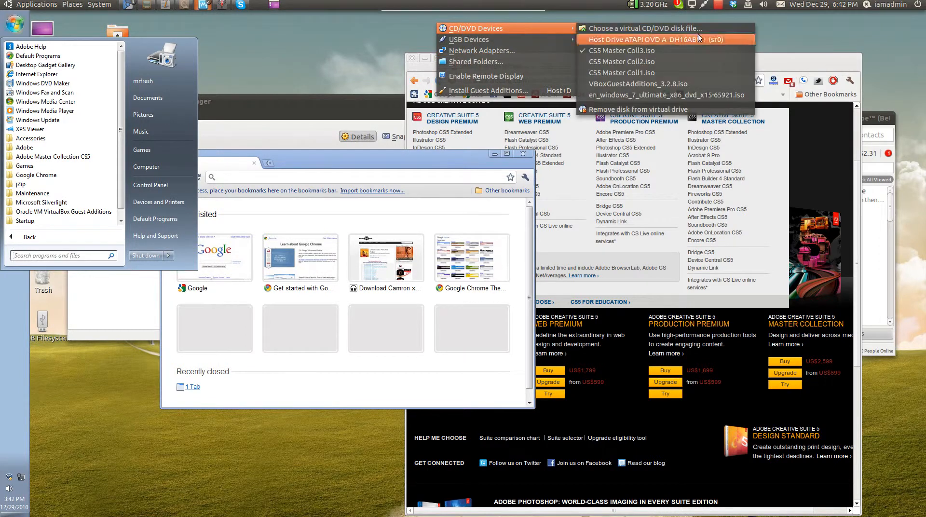
mouse_move(622, 73)
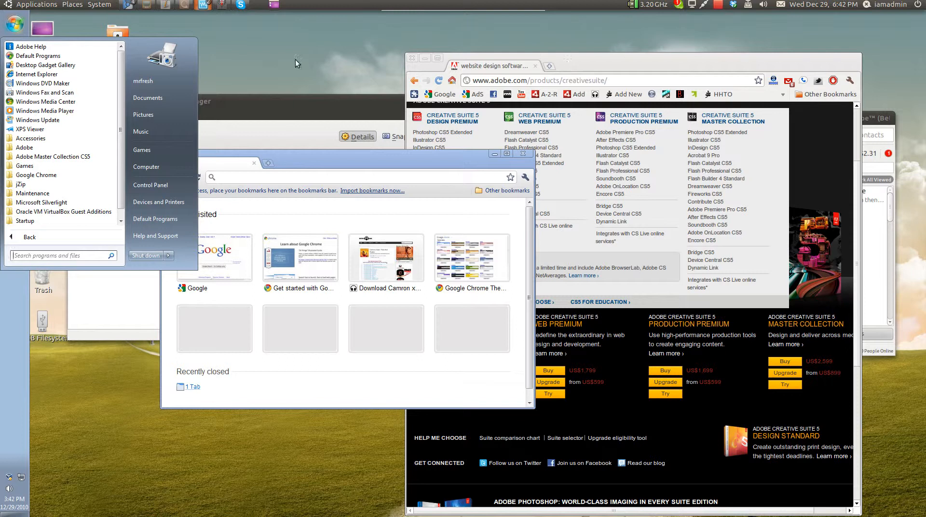
mouse_move(46, 101)
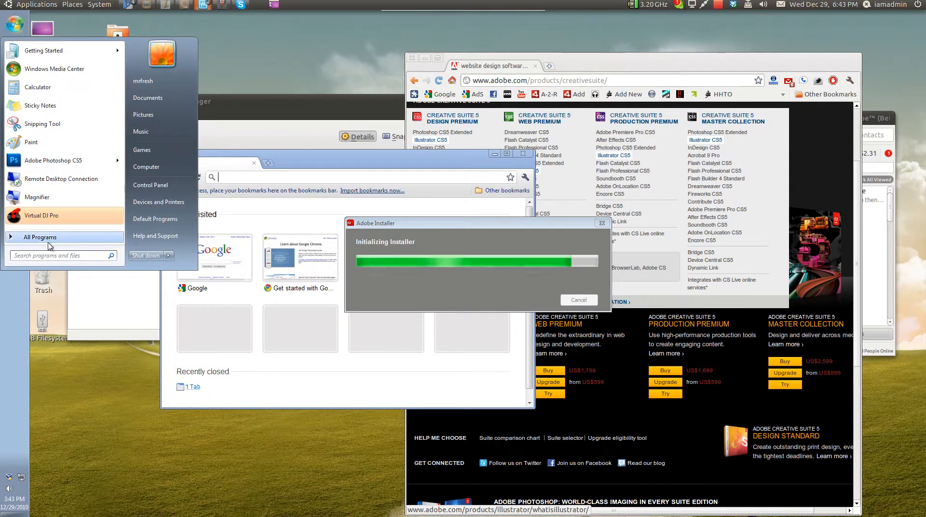
Browse the Adobe Master Collection CS5 programs and quit the CS5 installer without installing
click(40, 237)
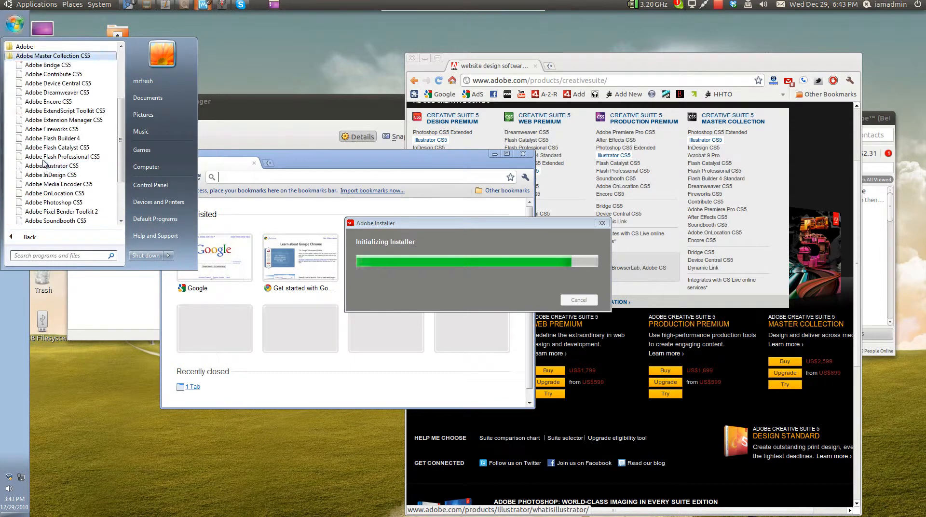
mouse_move(48, 65)
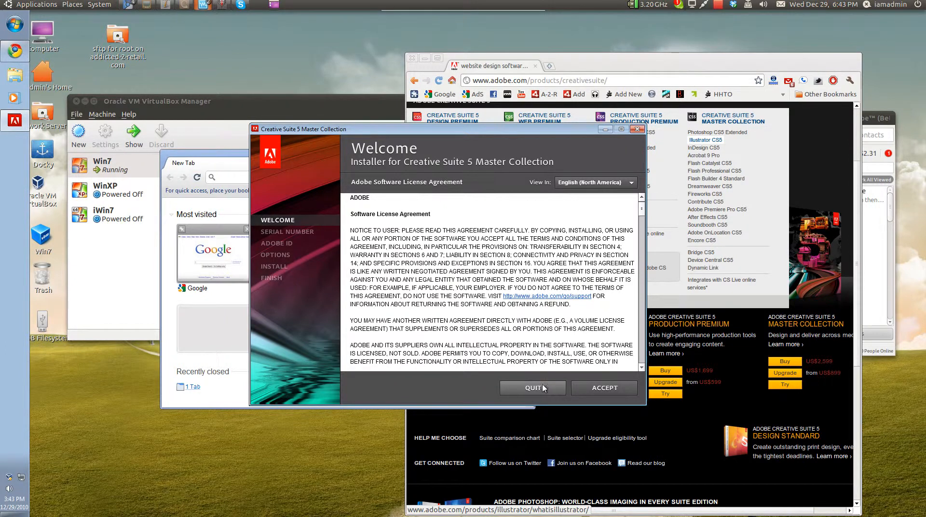
click(532, 388)
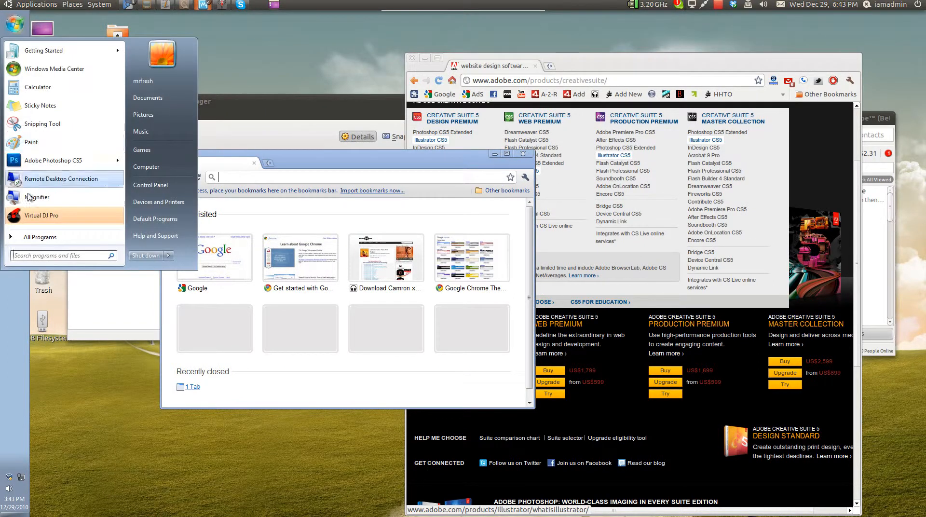
Expand the Adobe Master Collection CS5 folder in All Programs to launch Photoshop CS5
click(39, 237)
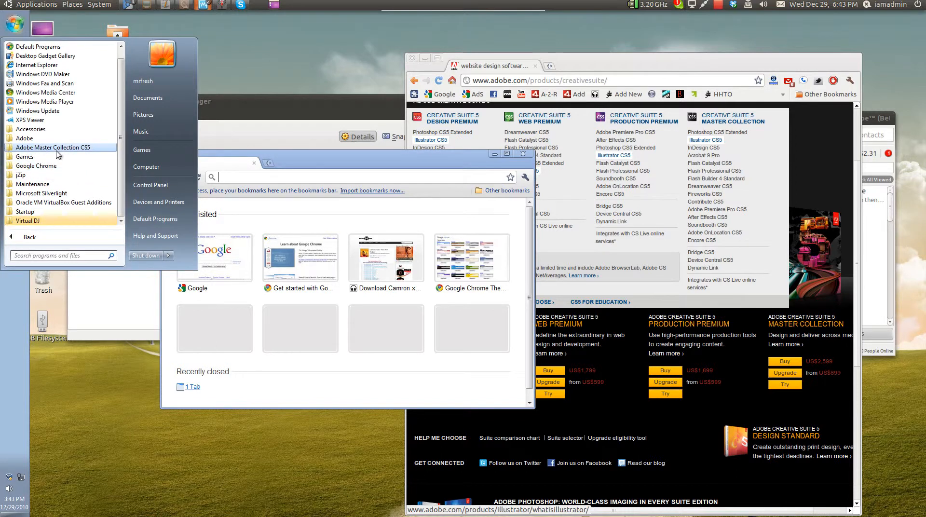
click(53, 148)
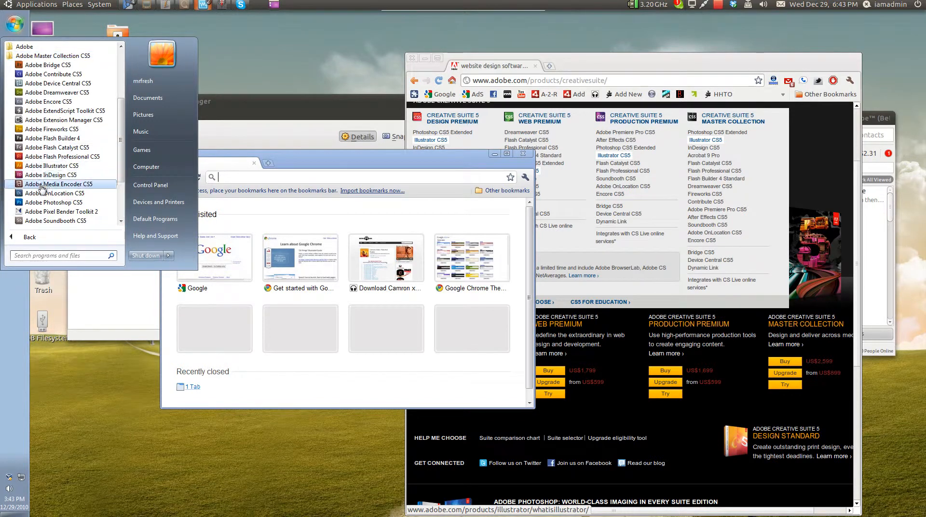
mouse_move(64, 119)
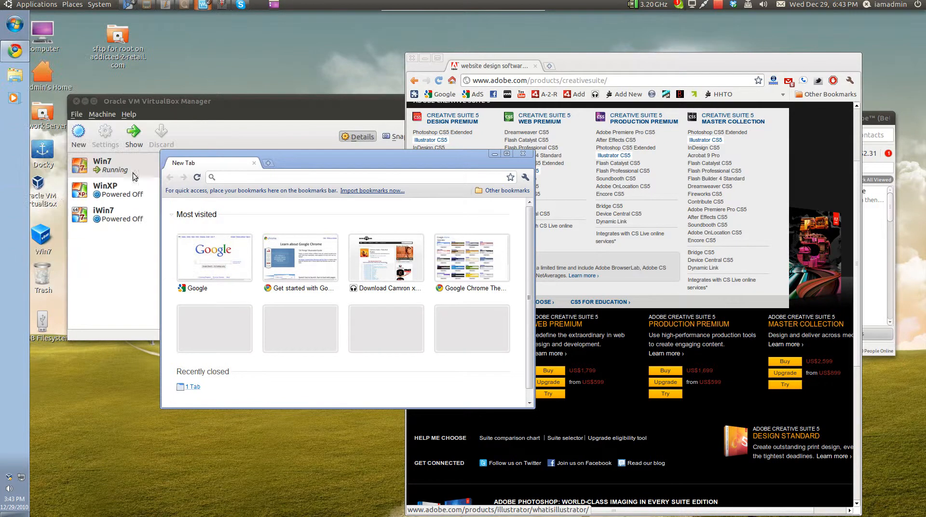
mouse_move(184, 136)
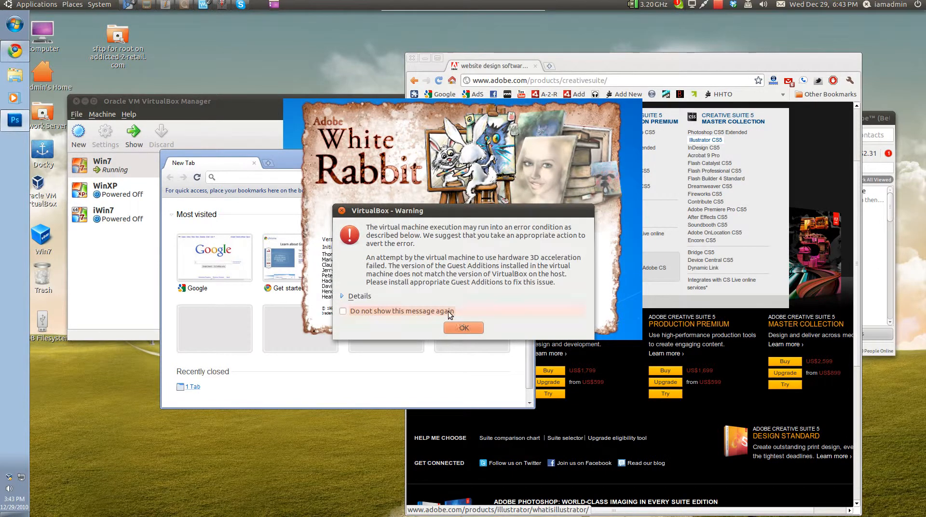
Tick 'Do not show this message again' on the VirtualBox 3D acceleration warning
click(464, 328)
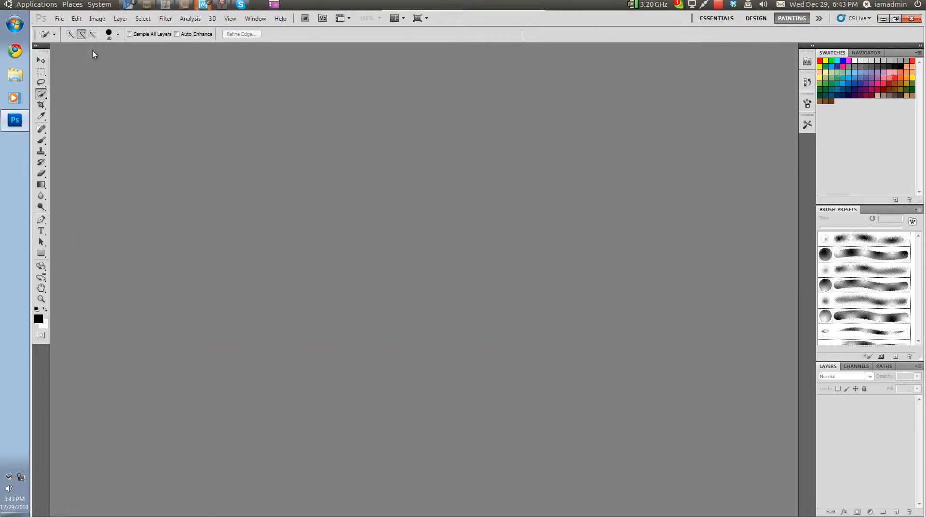
mouse_move(58, 18)
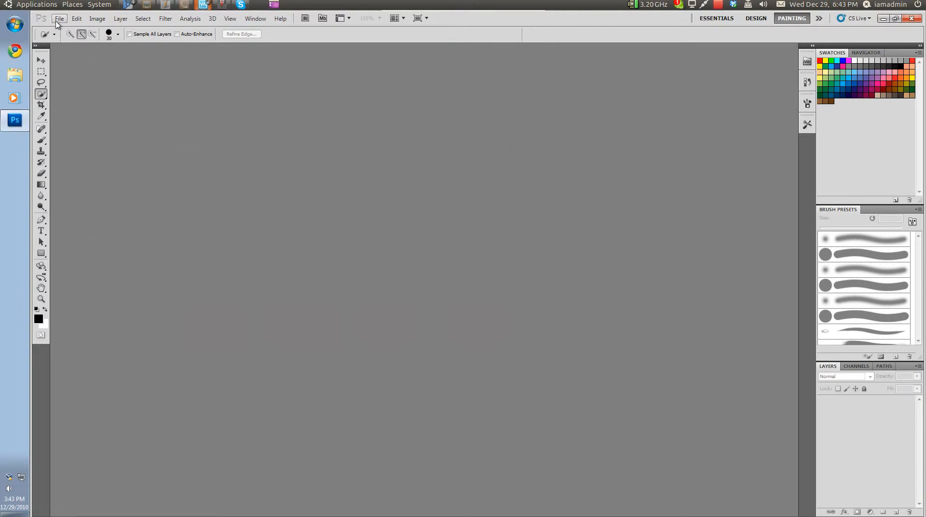
Exit Photoshop CS5 via File > Exit, returning to the Ubuntu desktop
click(59, 18)
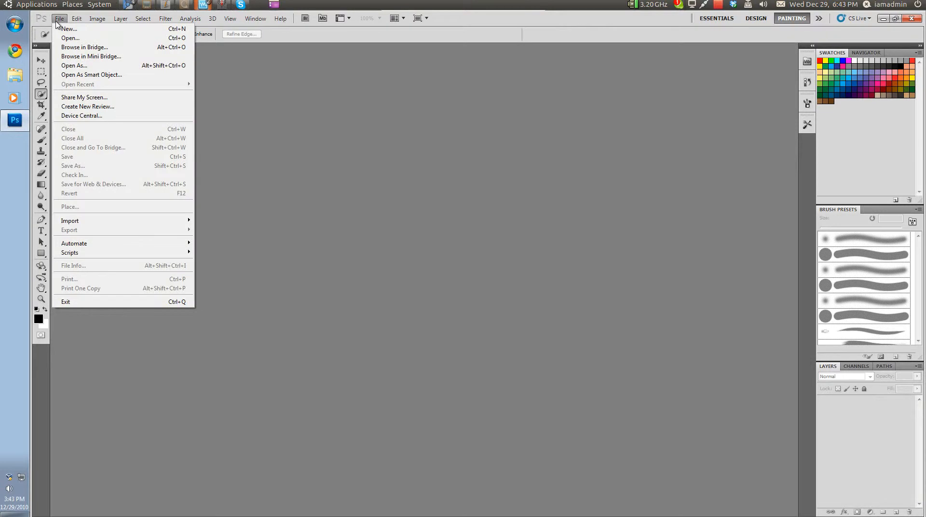
mouse_move(83, 302)
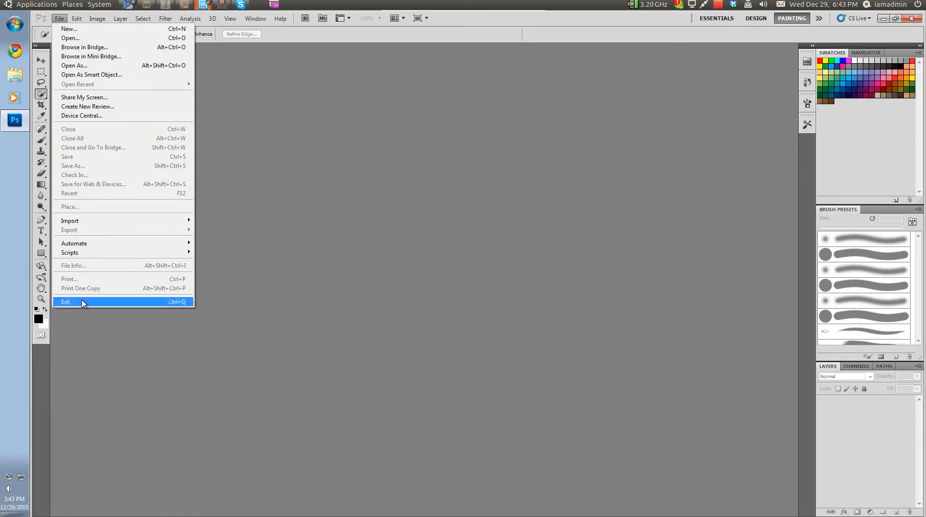
click(67, 302)
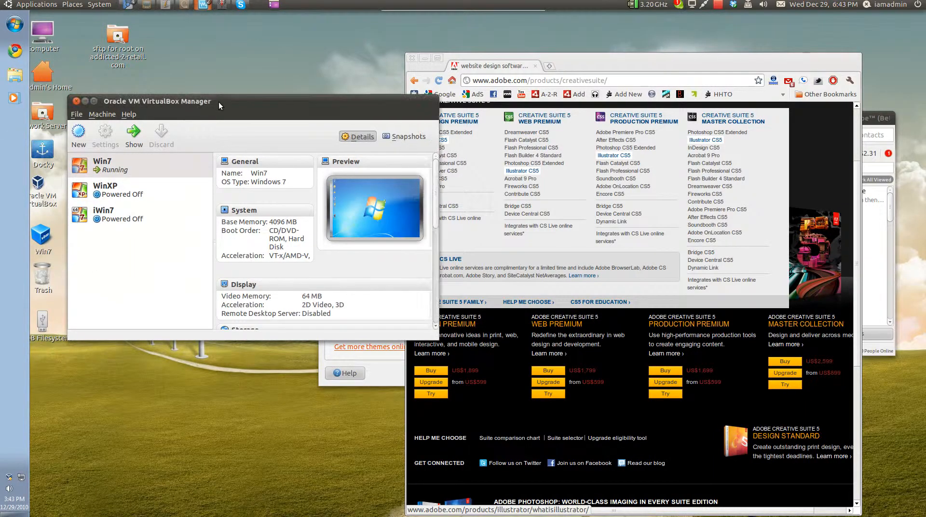